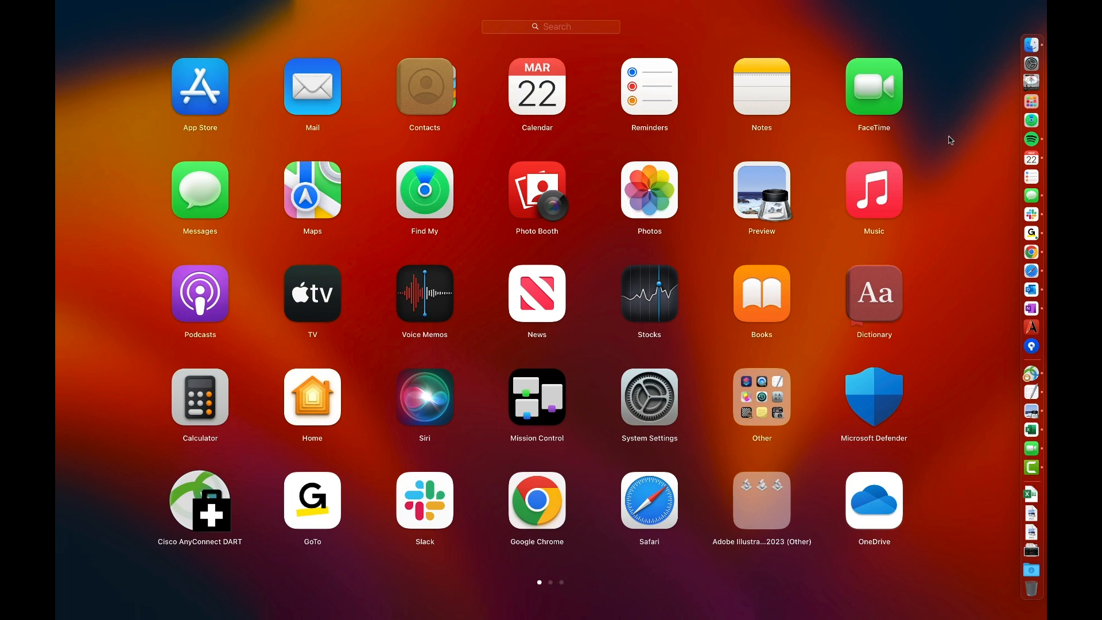
# Launch FaceTime from Launchpad and bring up its Settings from the menu bar.
pyautogui.click(873, 86)
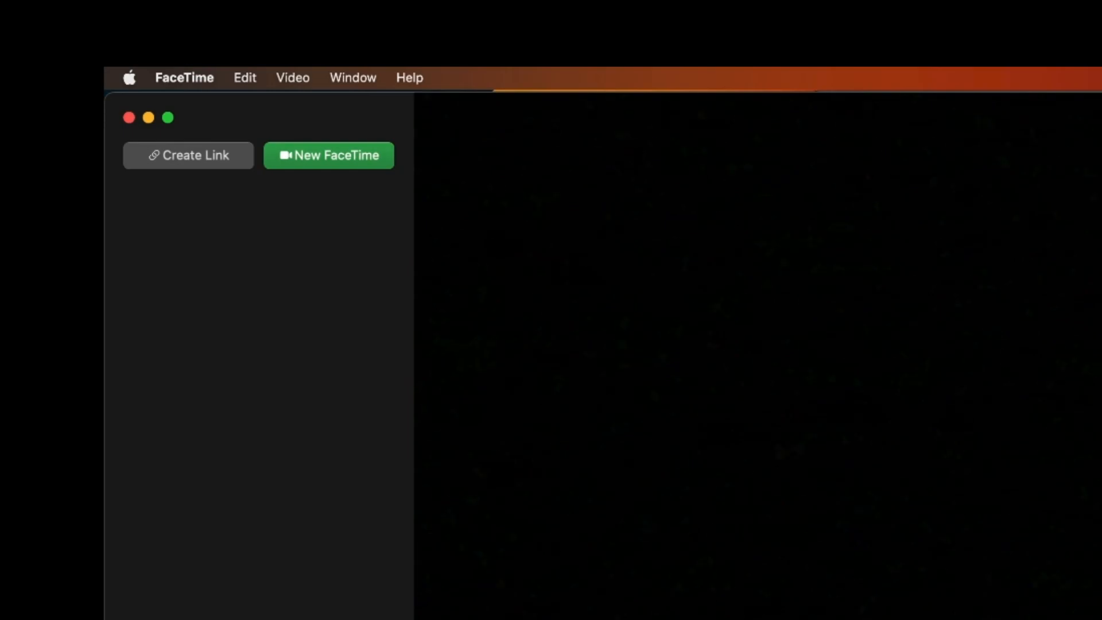
pyautogui.click(184, 77)
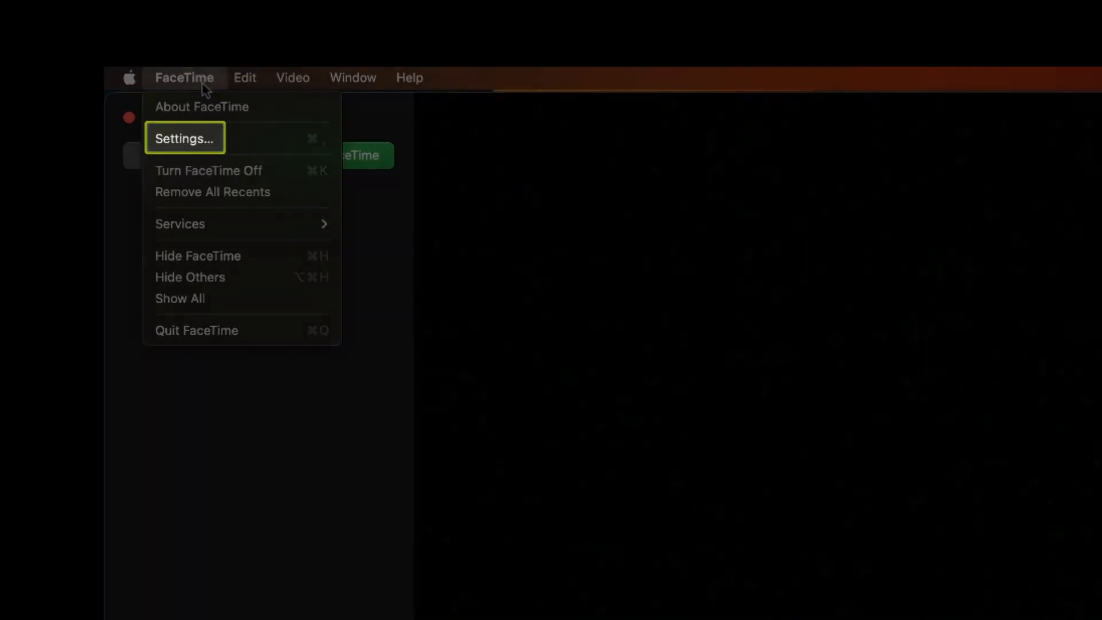
pyautogui.click(184, 137)
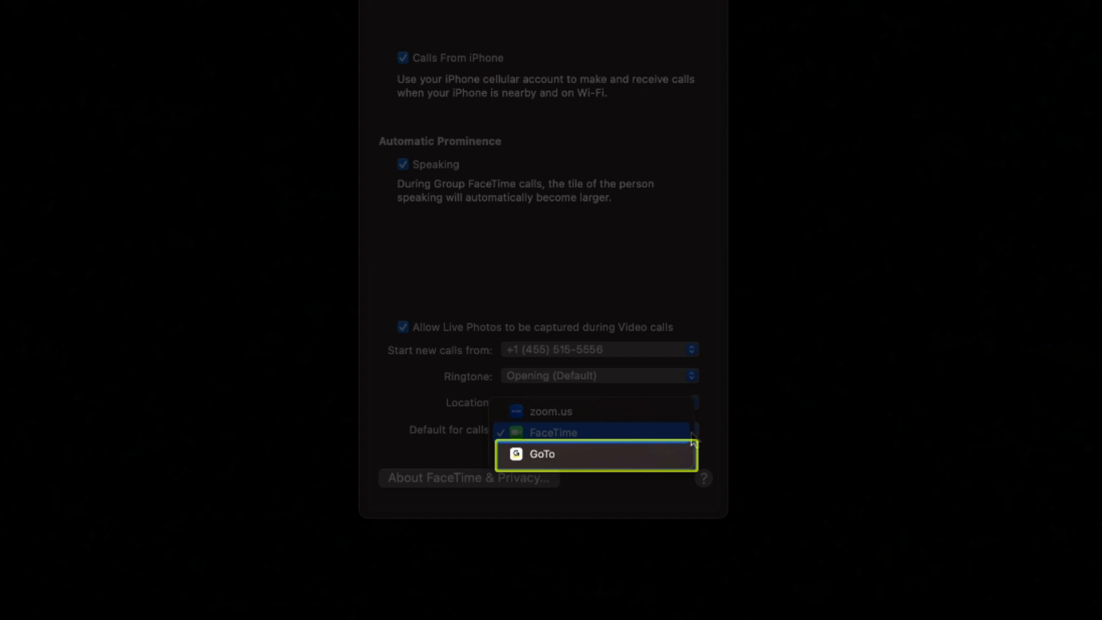
# Choose GoTo in the 'Default for calls' dropdown.
pyautogui.click(541, 453)
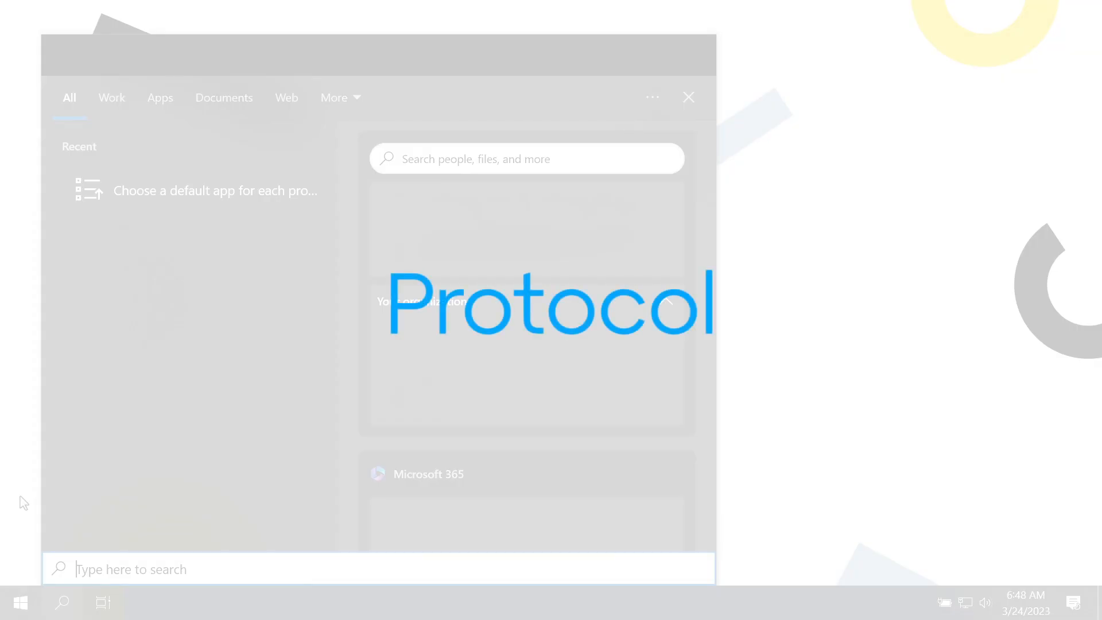
# Search 'protocol' and go to 'Choose a default app for each protocol'.
pyautogui.write('protocol')
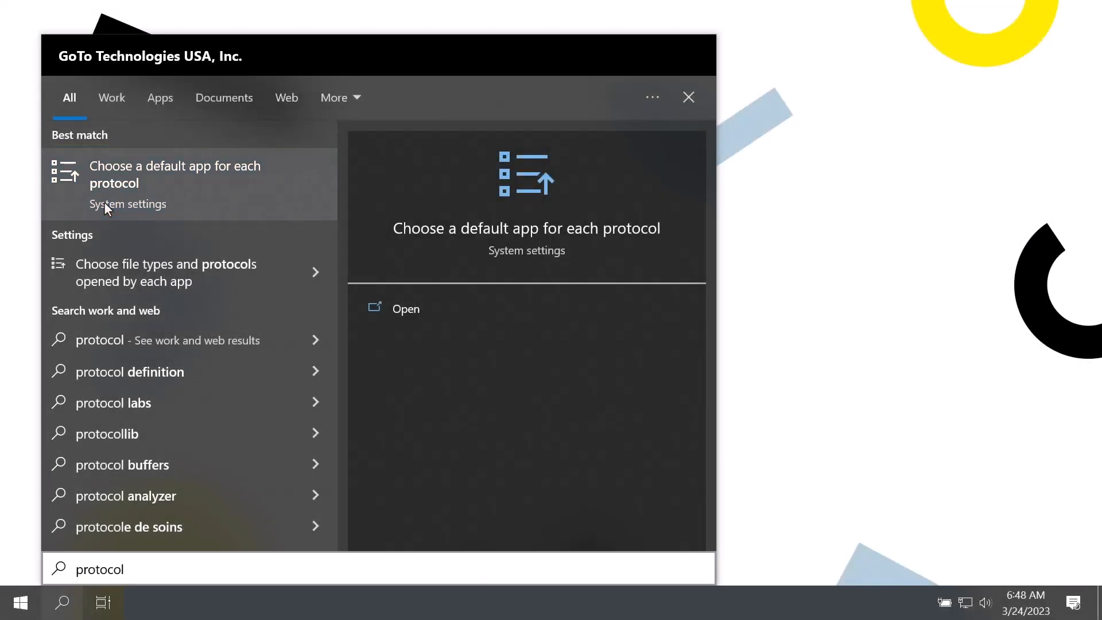
pyautogui.click(175, 173)
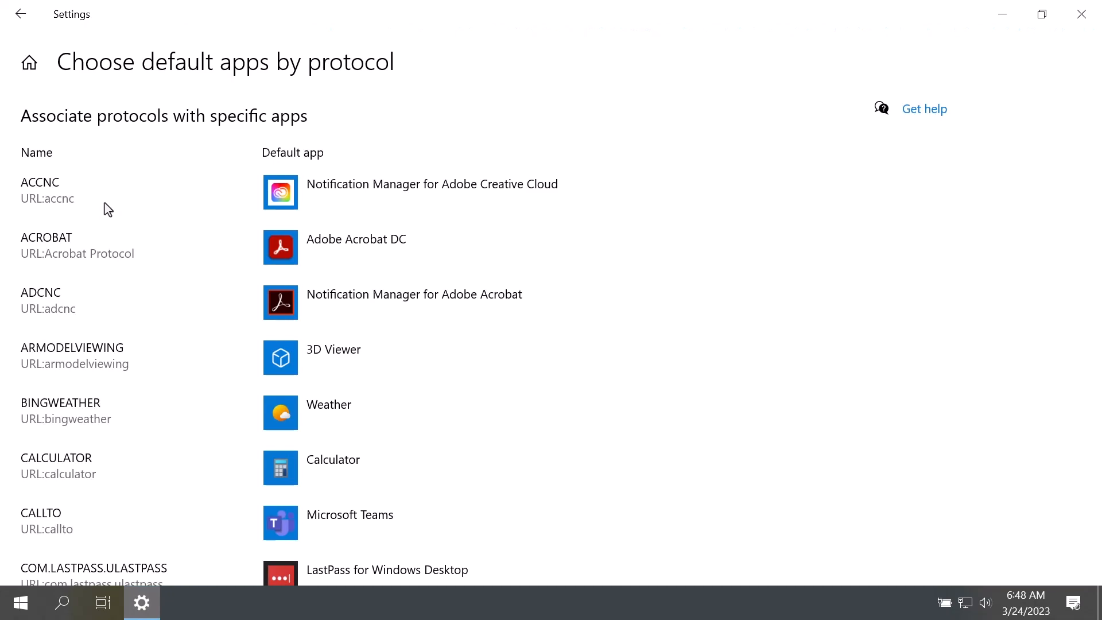
# Scroll the protocol list down to the TEL entry, currently set to Microsoft Teams.
pyautogui.scroll(-3)
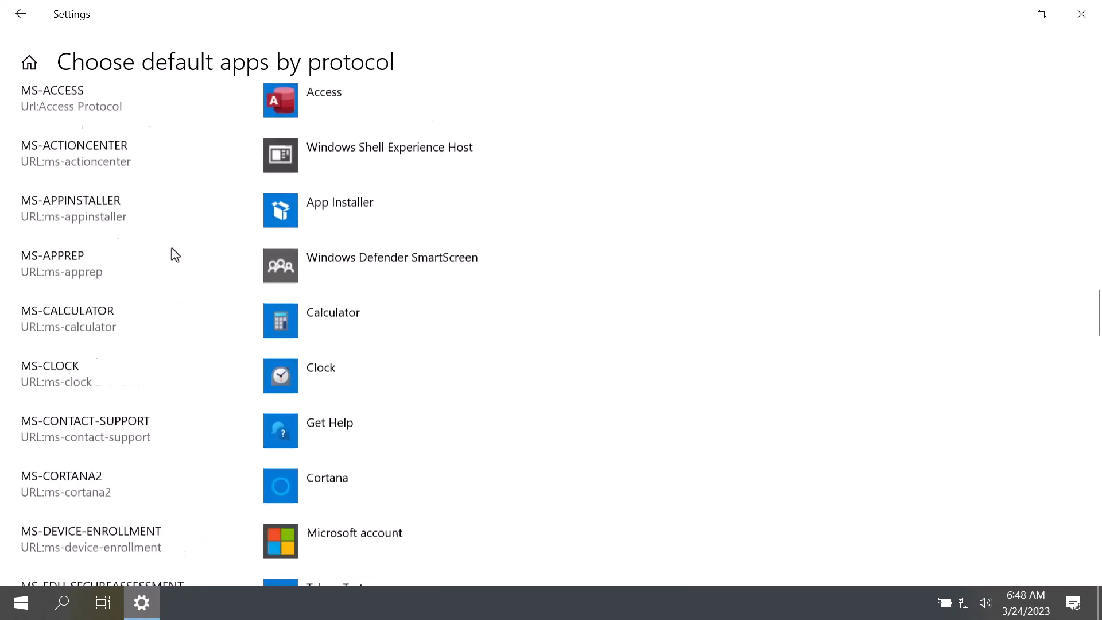
pyautogui.scroll(-3)
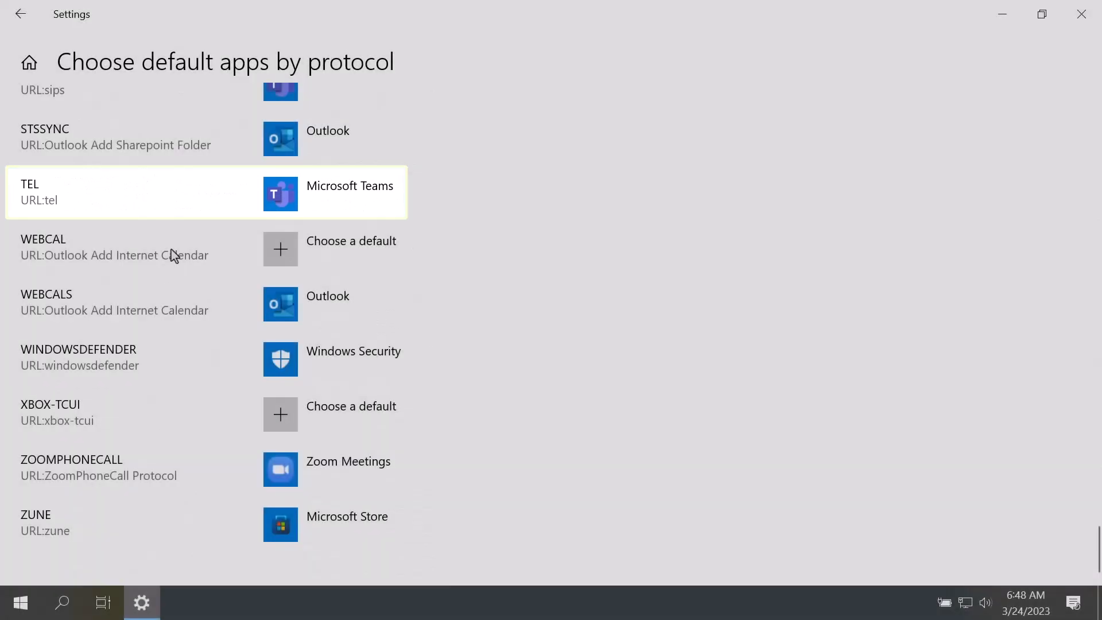
# Reassign the TEL protocol from Microsoft Teams to GoTo.
pyautogui.click(331, 194)
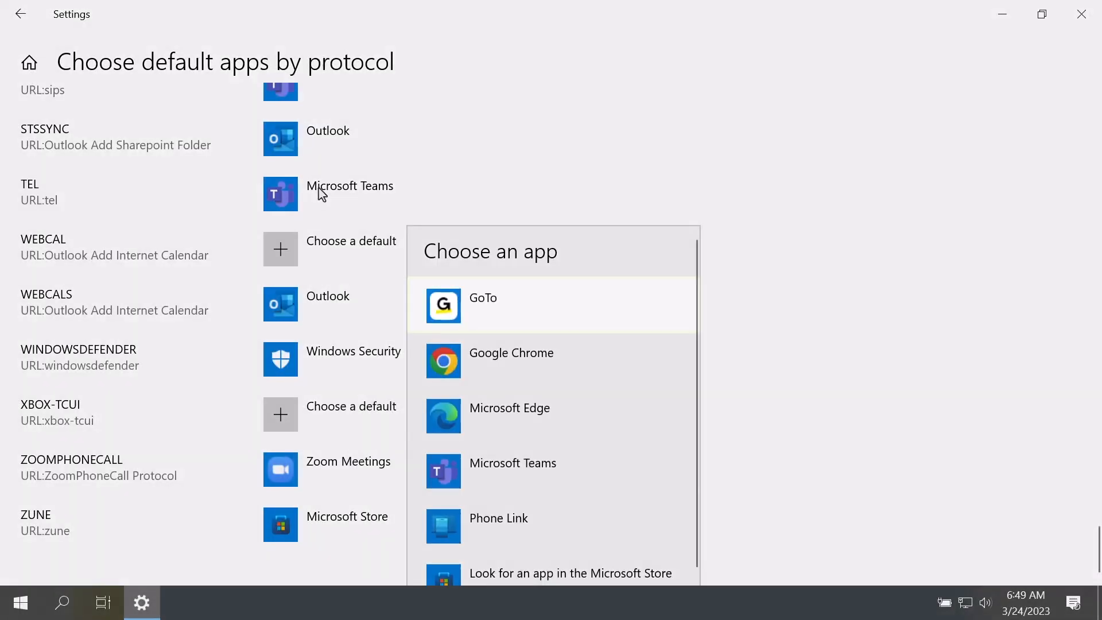
pyautogui.click(552, 305)
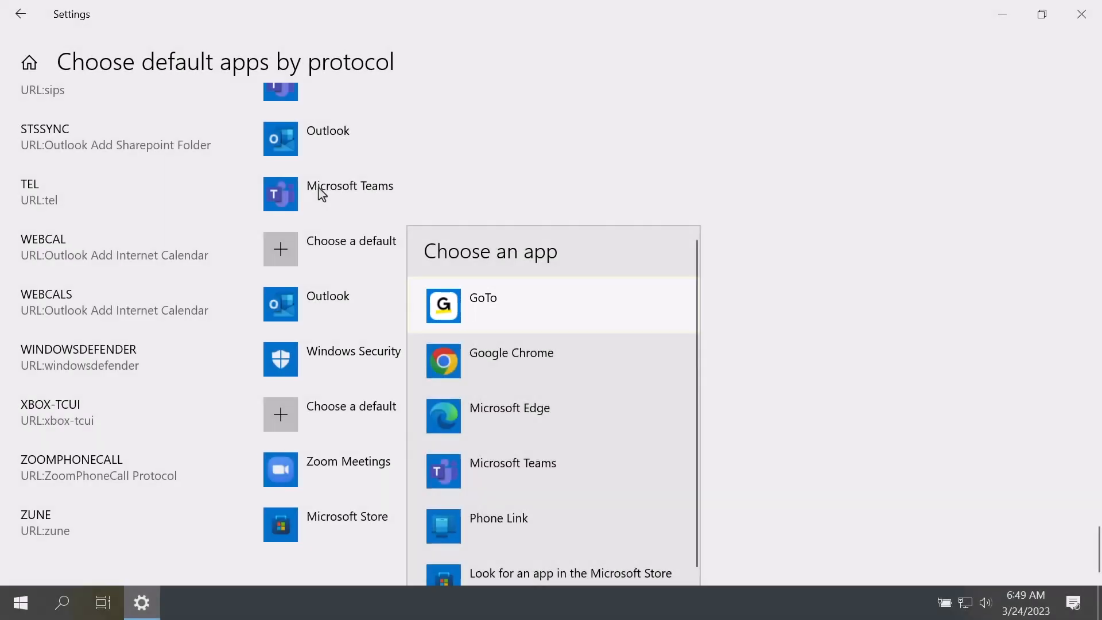
pyautogui.click(483, 305)
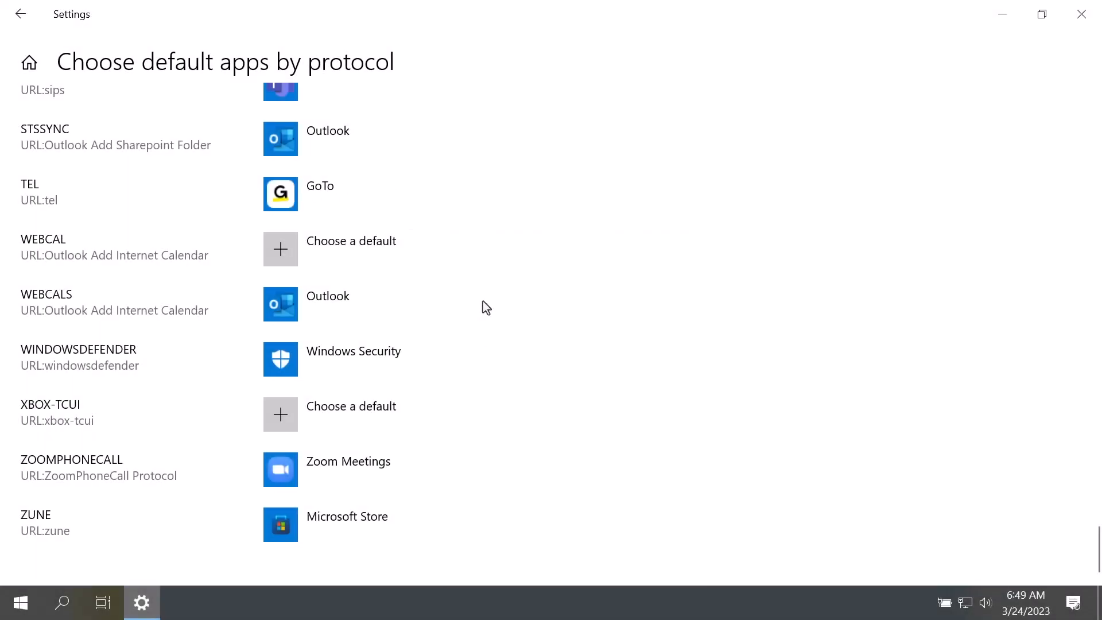